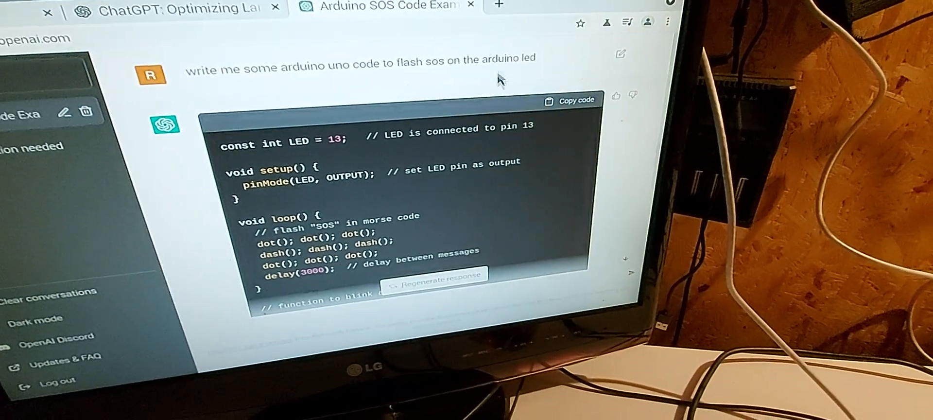
pyautogui.scroll(-3)
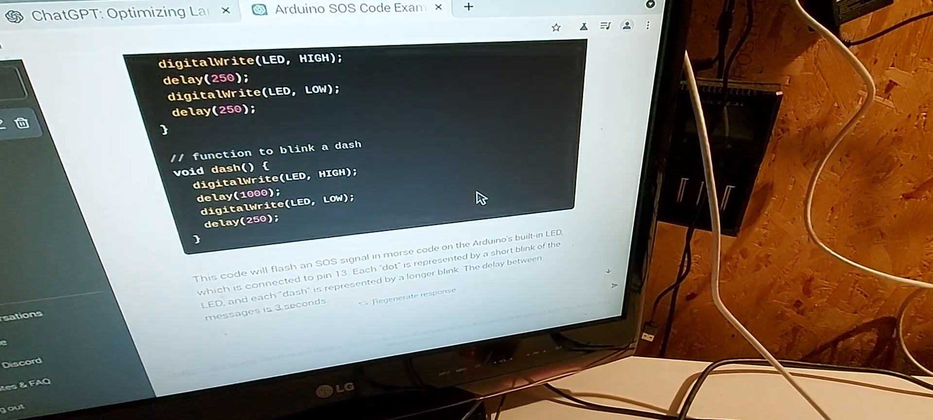